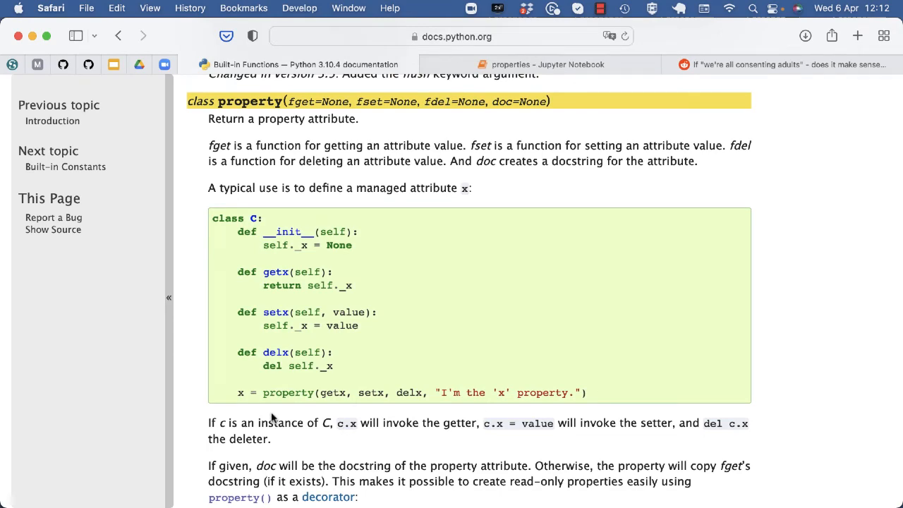
scroll("down", 3)
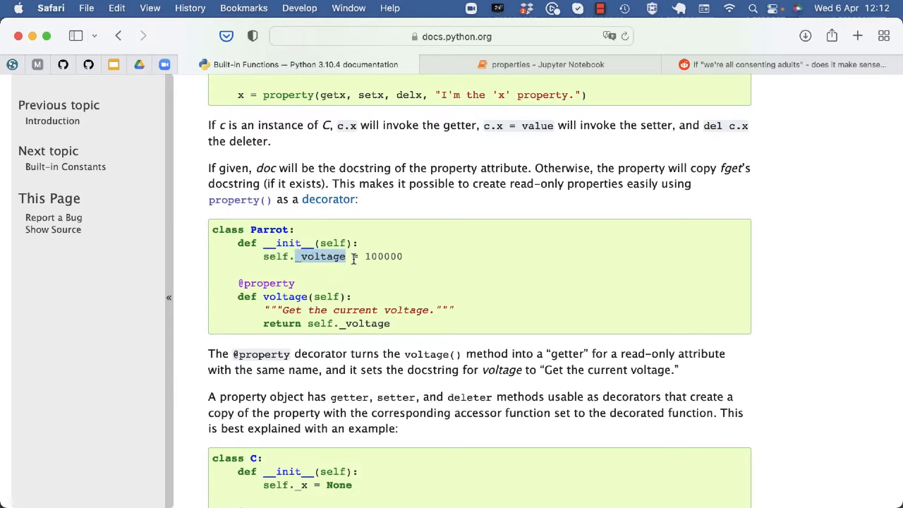
scroll("down", 3)
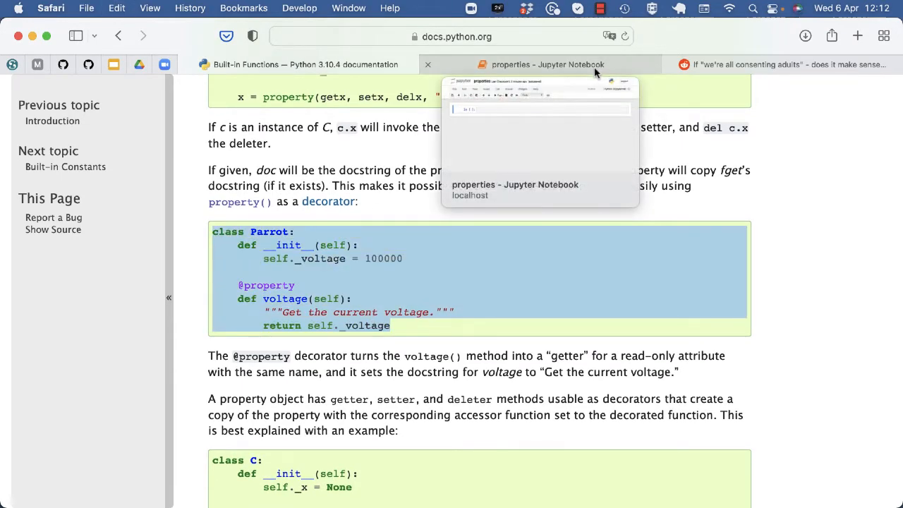
In the properties notebook, run the Parrot class, p = Parrot(), then p.voltage = 11 raising AttributeError
left_click(548, 65)
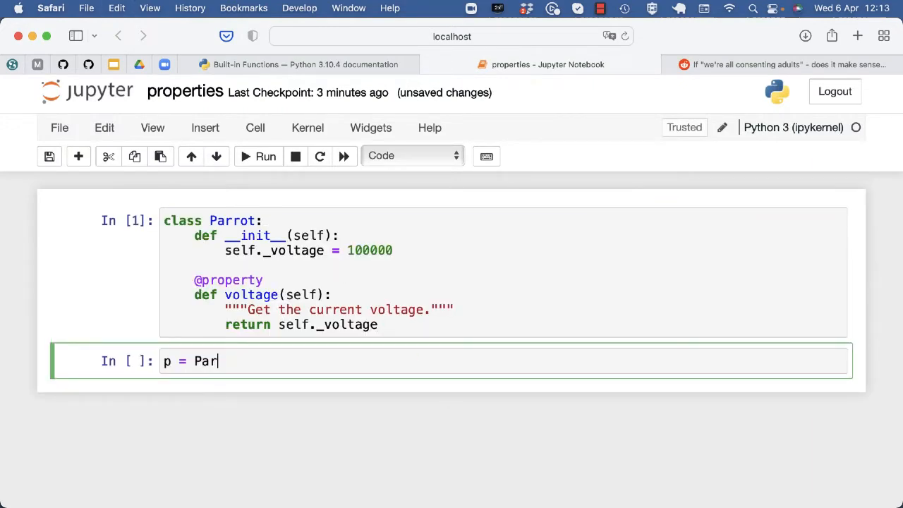
type("rot()")
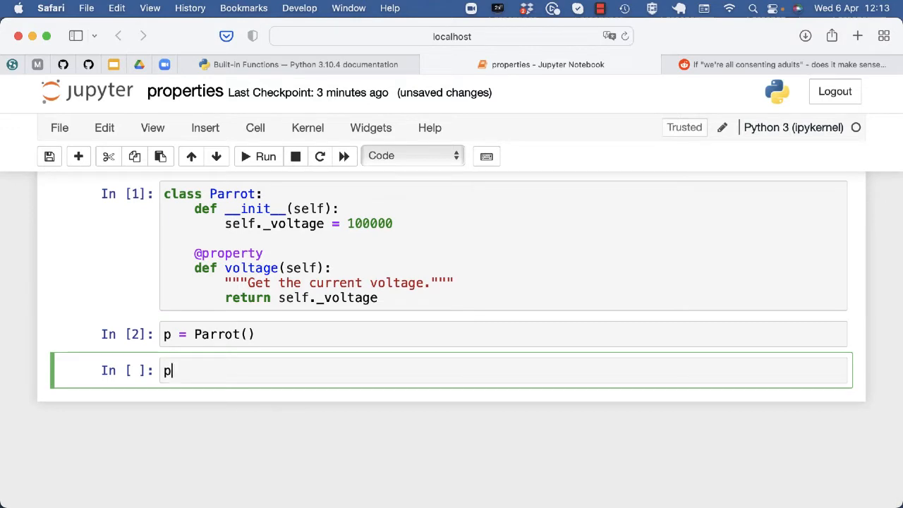
type(".voltage = 11")
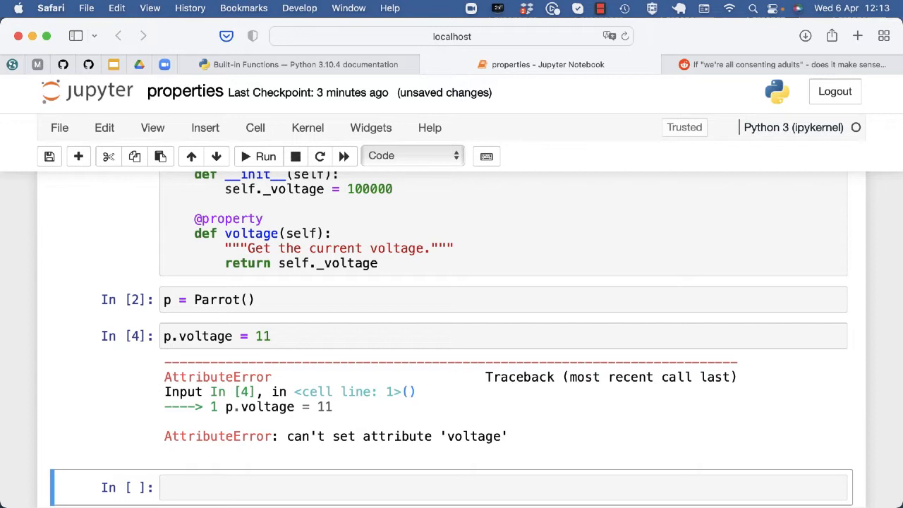
mouse_move(296, 287)
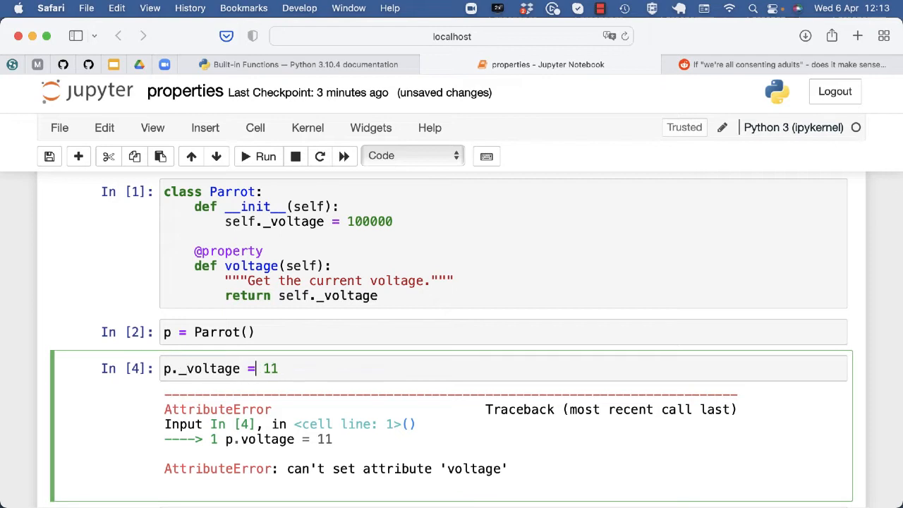
Run p._voltage = 20 and show p.voltage returns 20, then bring the Reddit thread forward
key("Backspace")
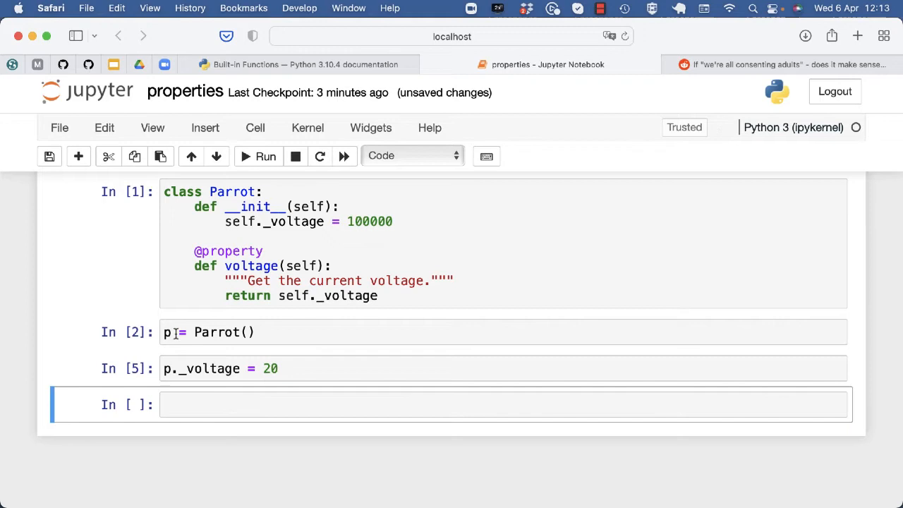
double_click(212, 368)
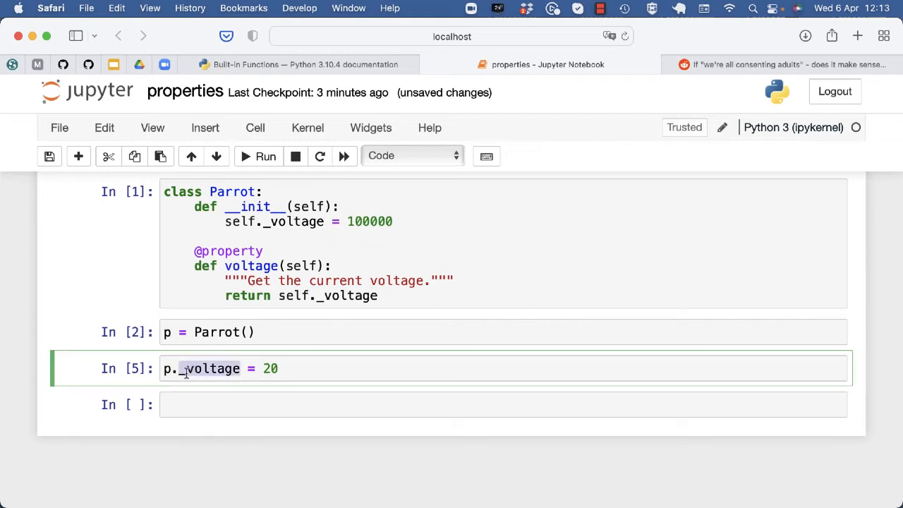
type("p")
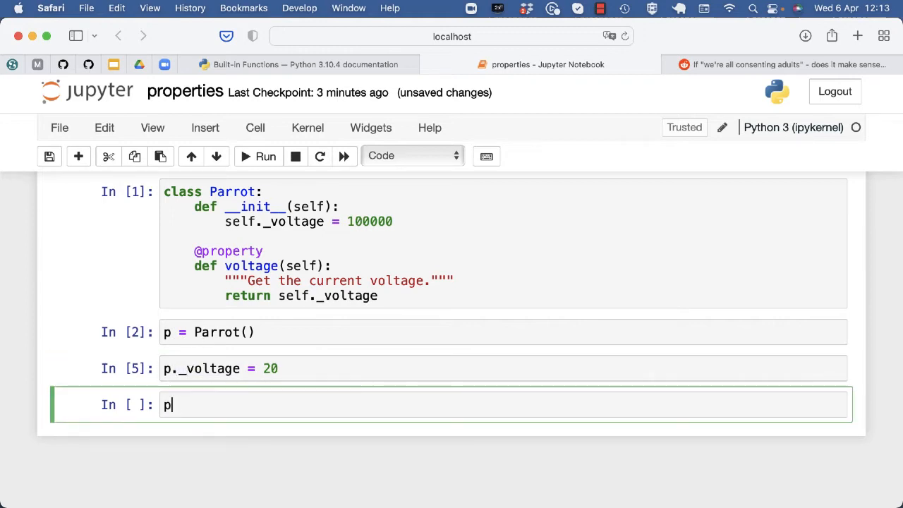
type(".voltage")
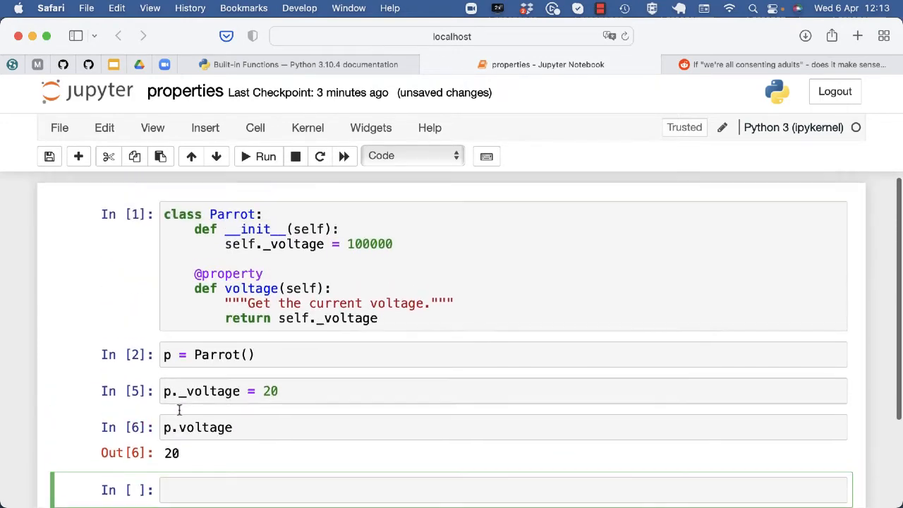
left_click(784, 64)
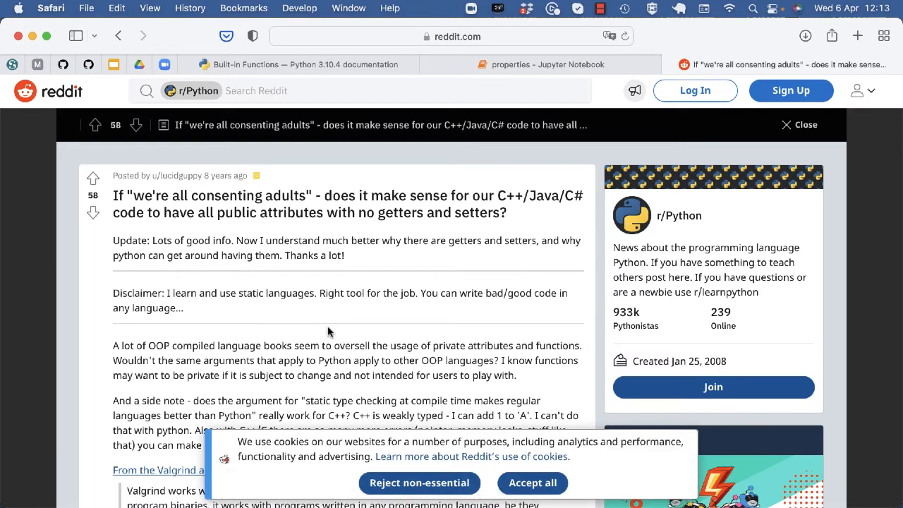
Highlight the Reddit comment sentence about Python having no private class members, then return to the notebook
scroll("down", 3)
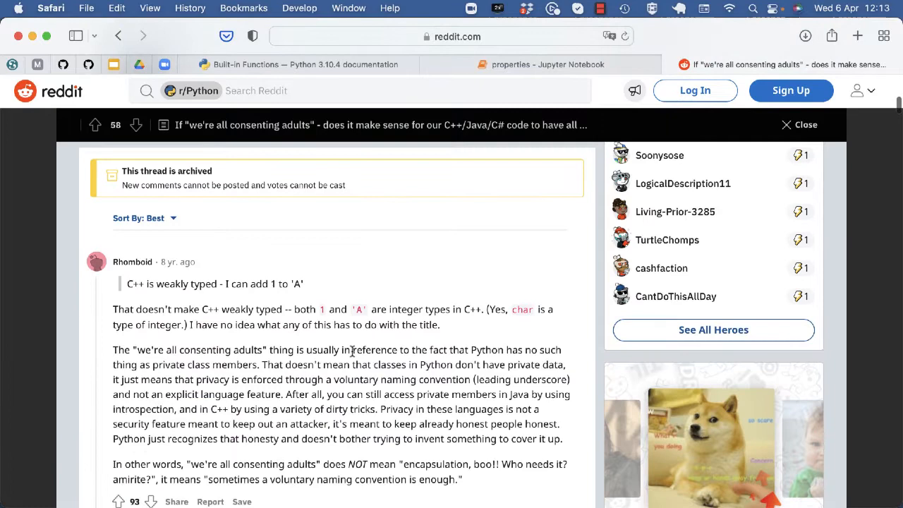
left_click_drag(418, 350, 466, 350)
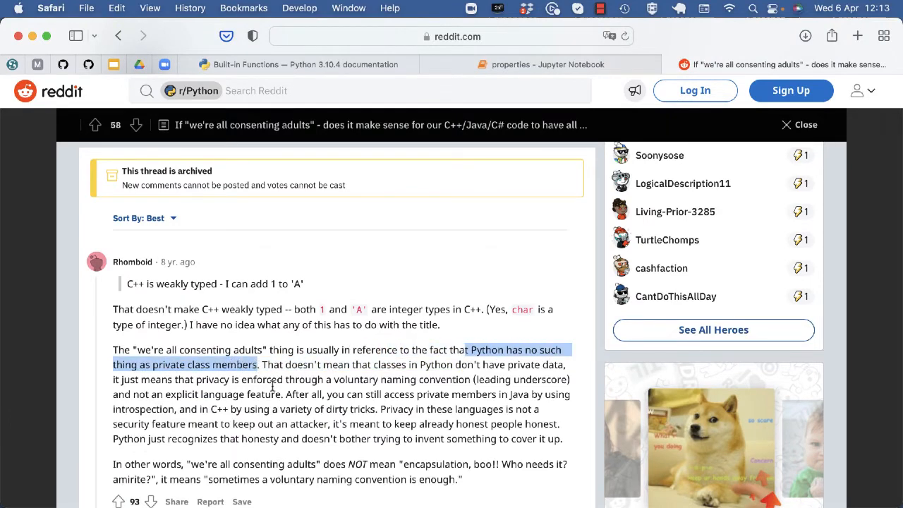
left_click(539, 65)
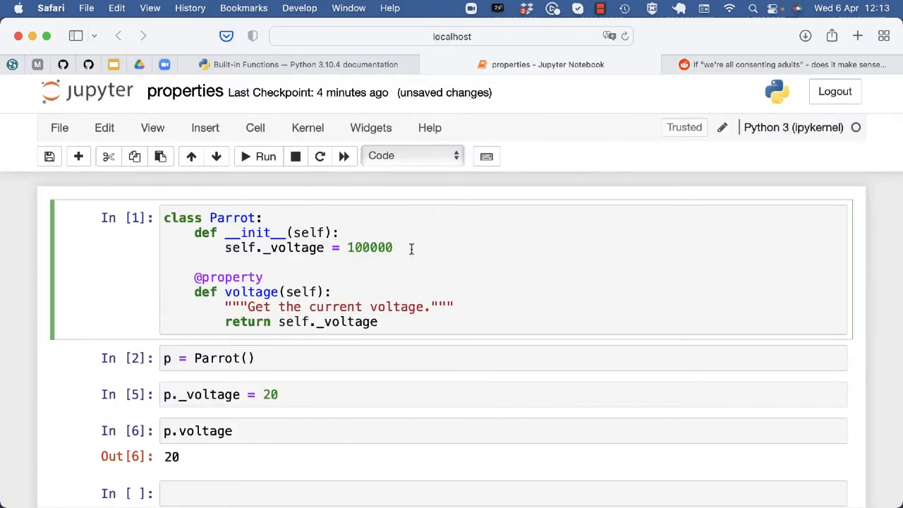
type("self.__x = 2")
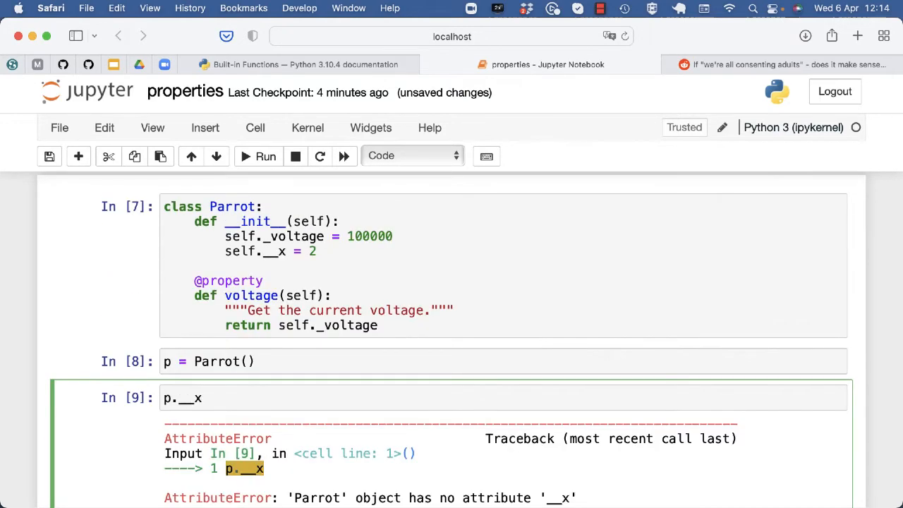
type("_P")
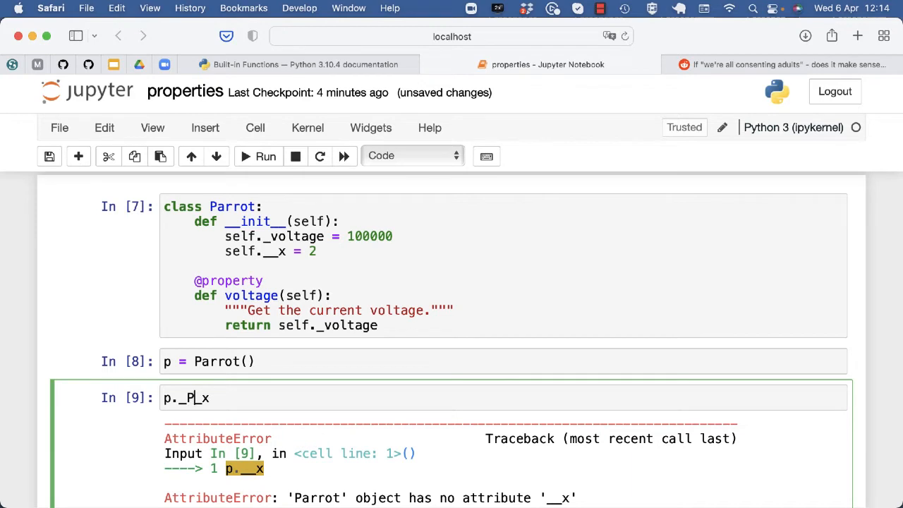
type("ar")
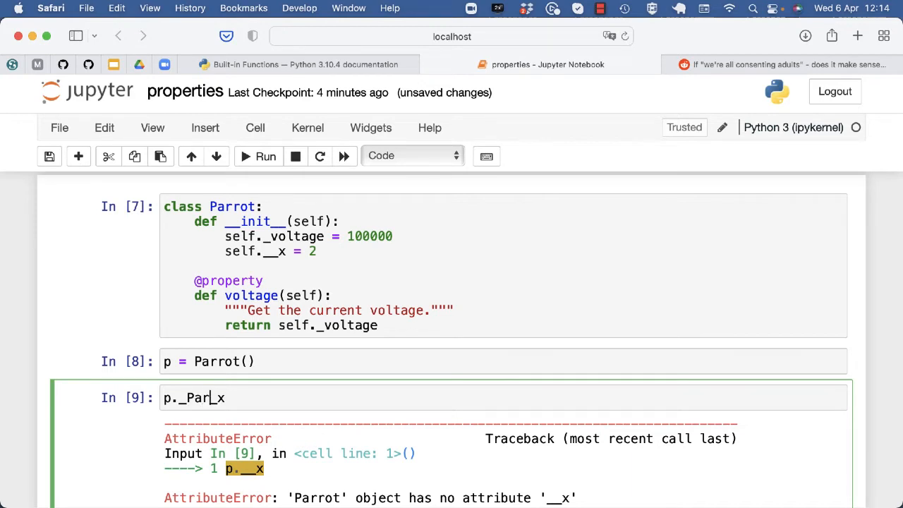
type("rot_")
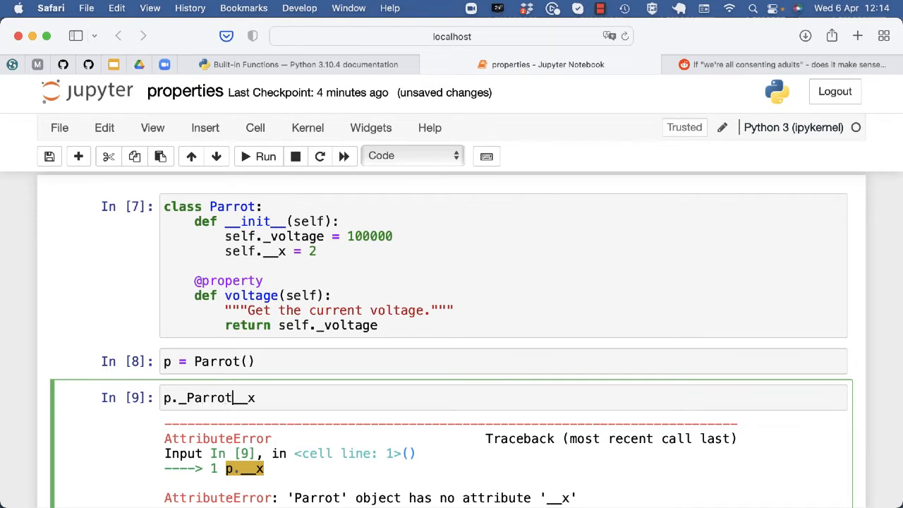
left_click(265, 155)
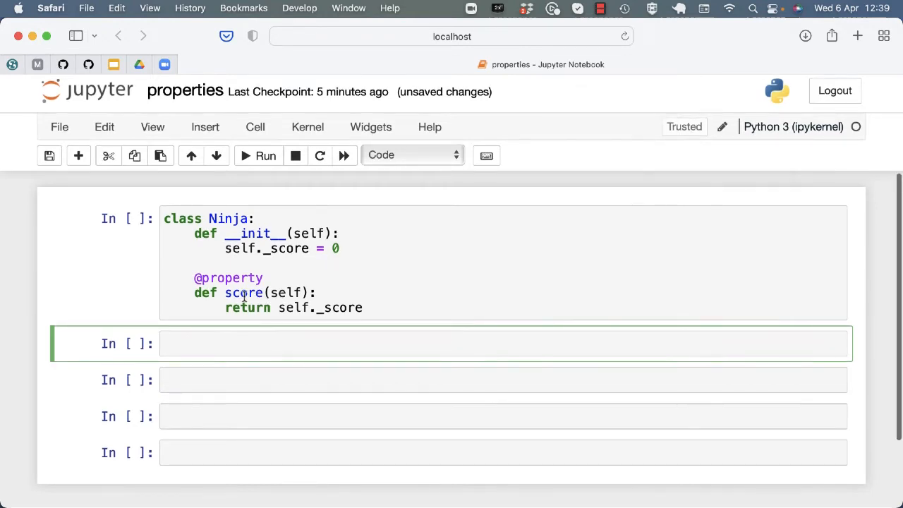
Run Ninja, n = Ninja() and n.score, try n.score = 2 (AttributeError), then n._score = 2 making n.score 2
left_click(260, 155)
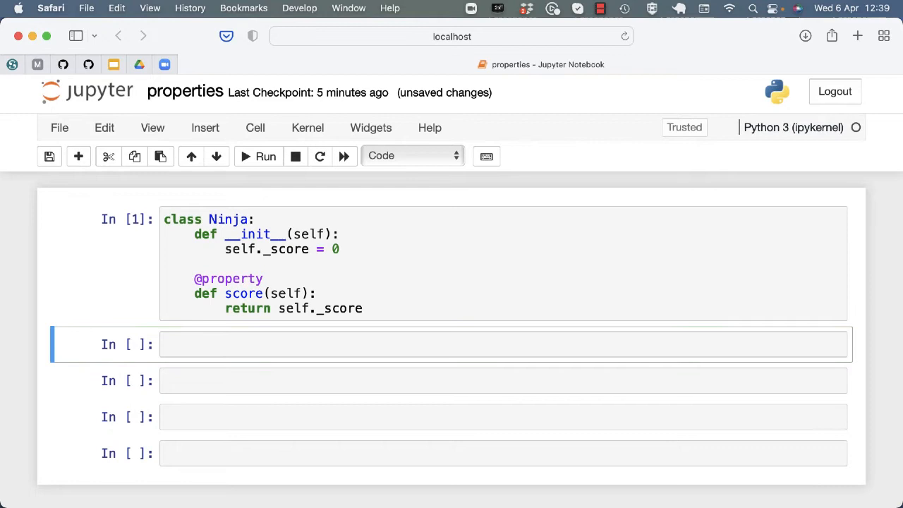
type("n = Ninja(")
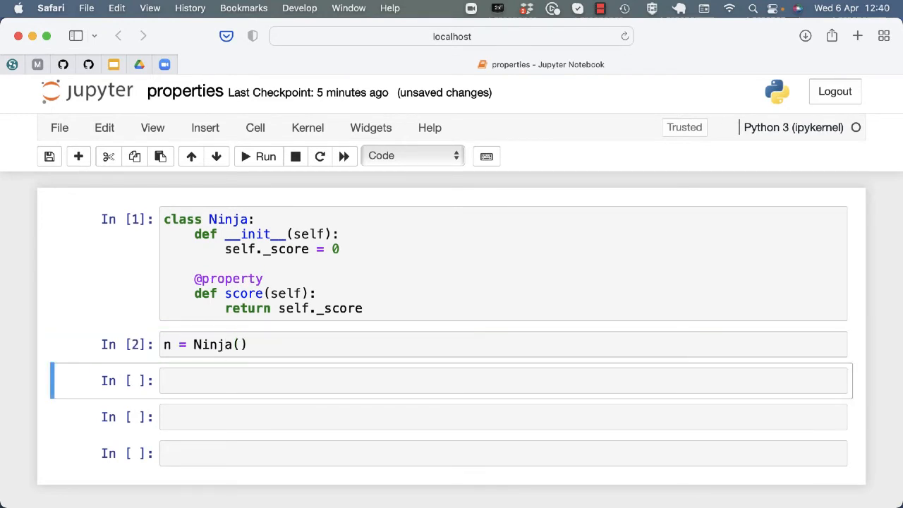
type("n.score")
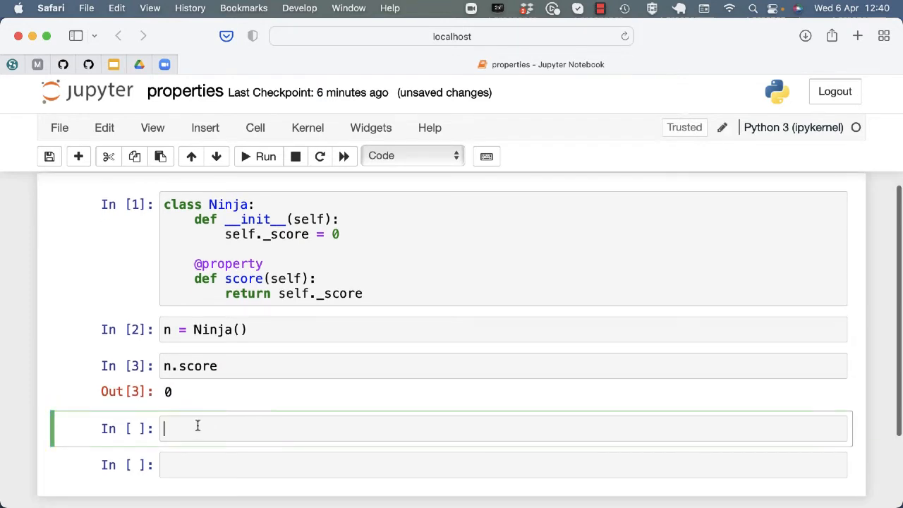
type("n.score = 2")
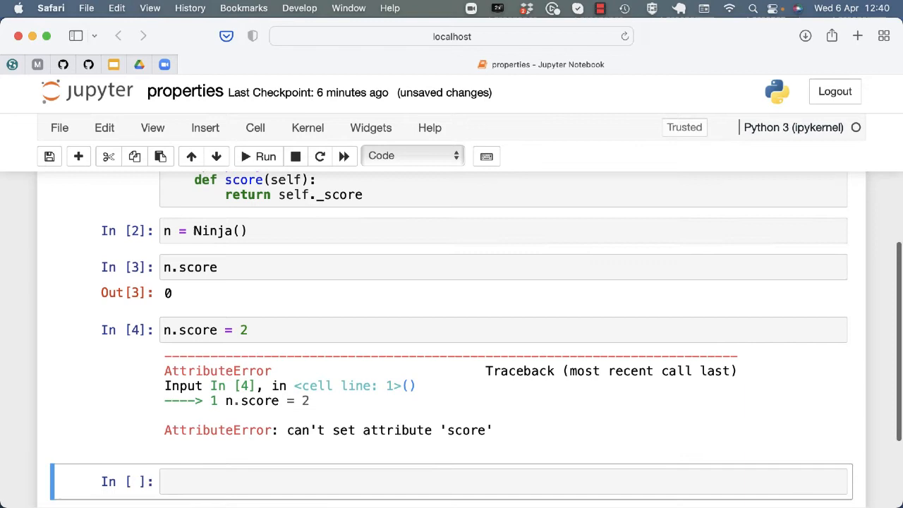
type("n")
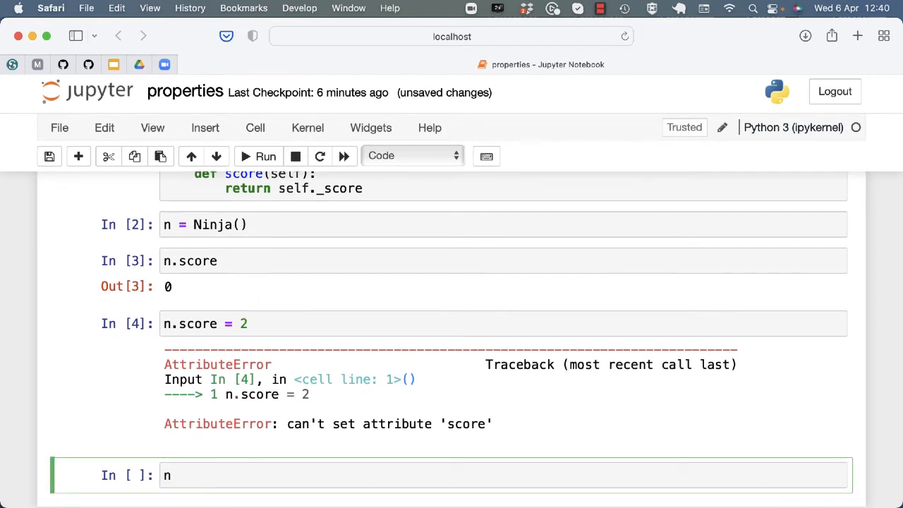
type("._score = 2")
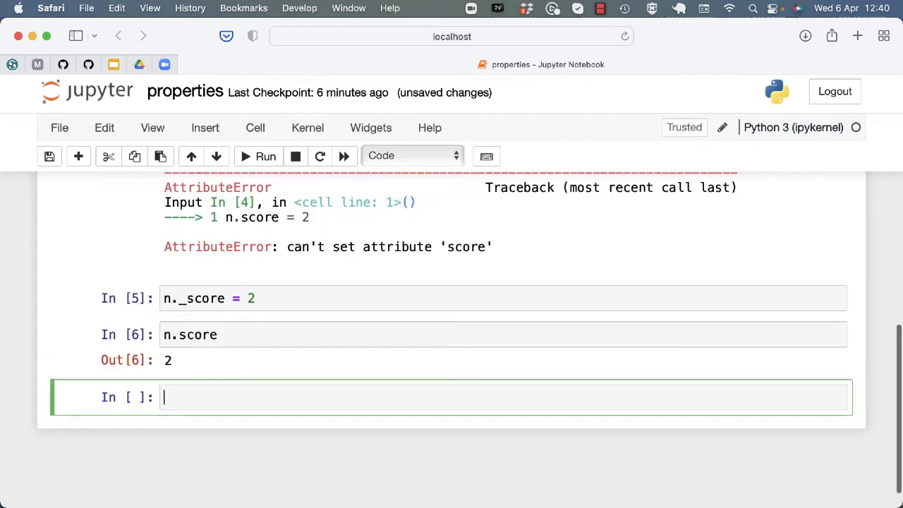
Pick out _score in cell 5 and reopen the Ninja class cell with an empty line below the getter
scroll("down", 3)
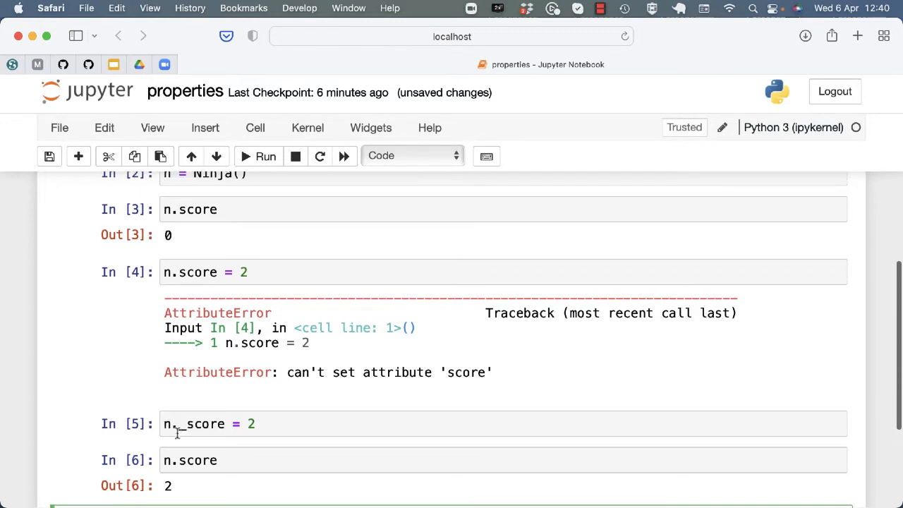
double_click(203, 423)
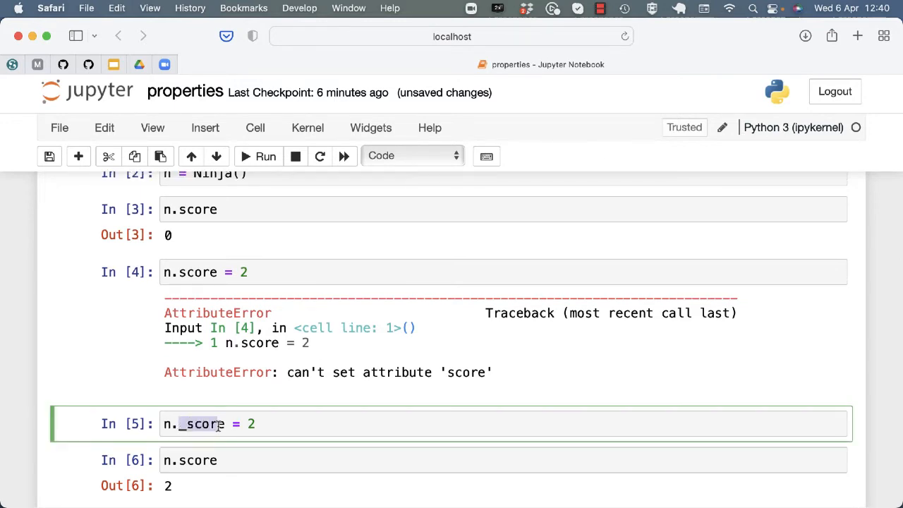
scroll("down", 3)
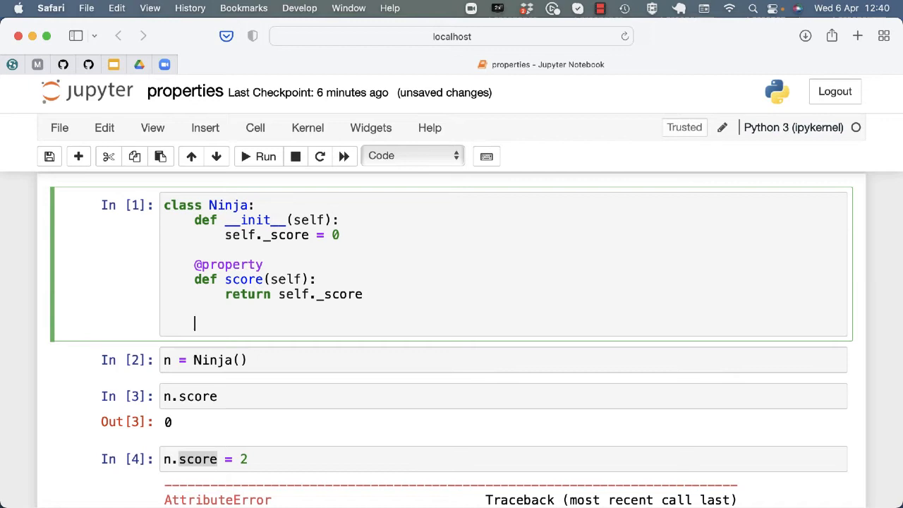
type("@")
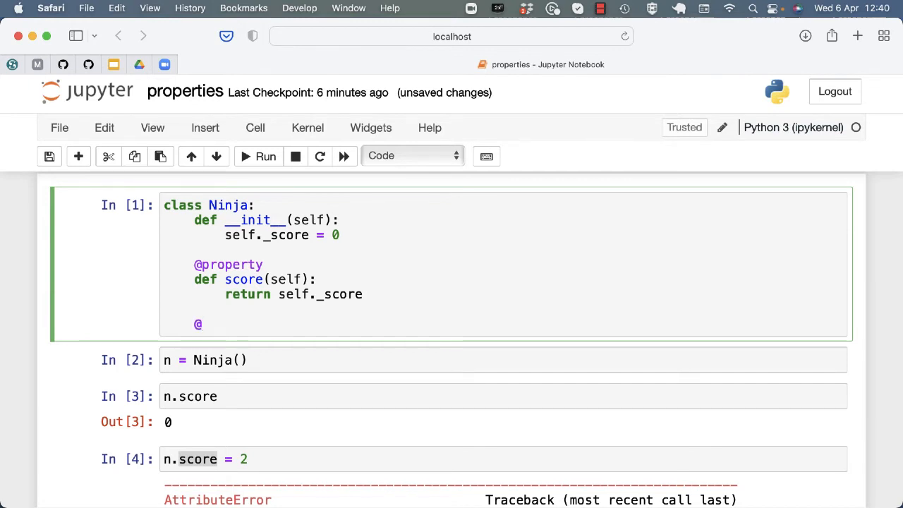
type("score.sett")
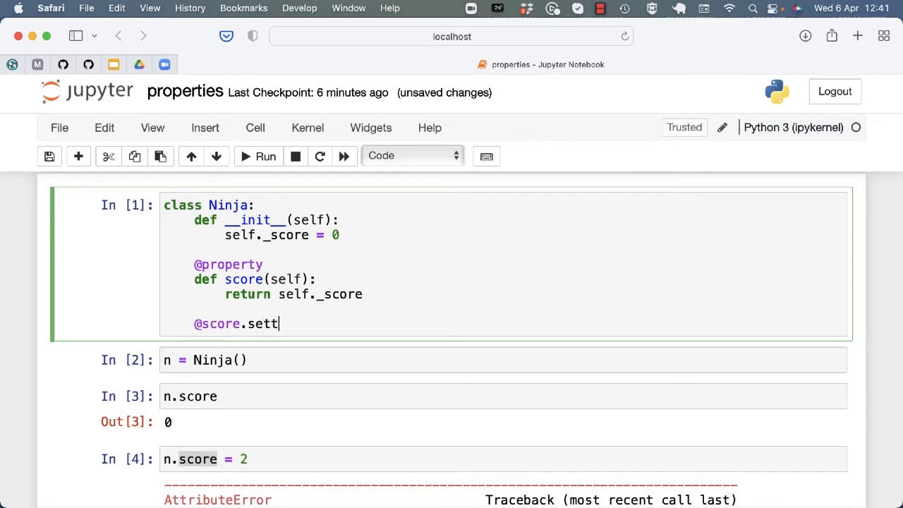
type("er")
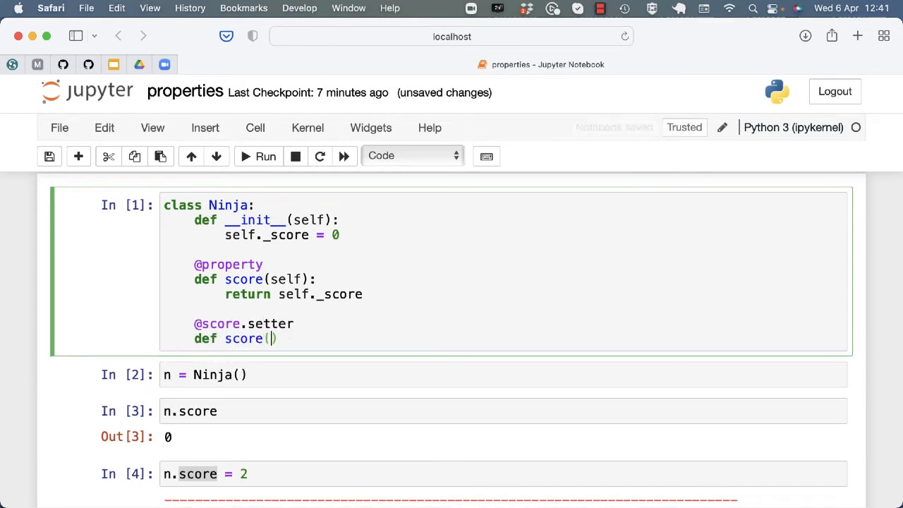
type("self")
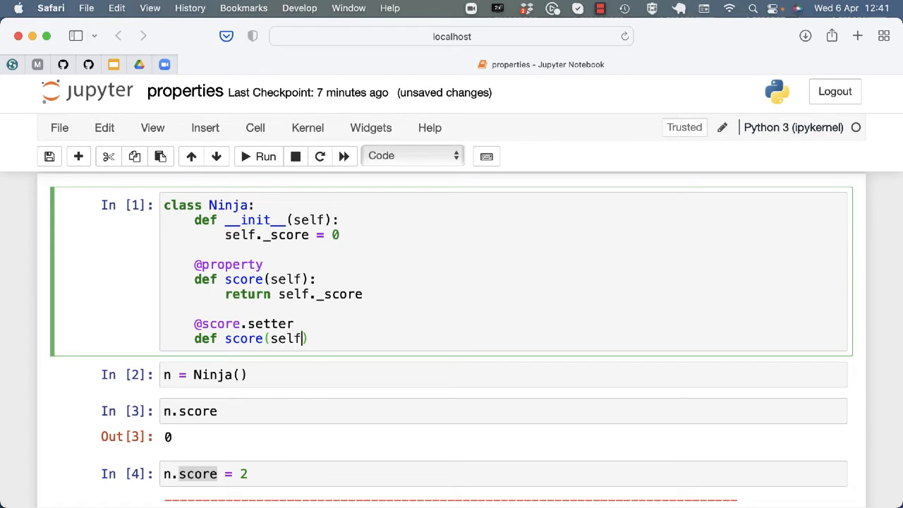
type(", new_value")
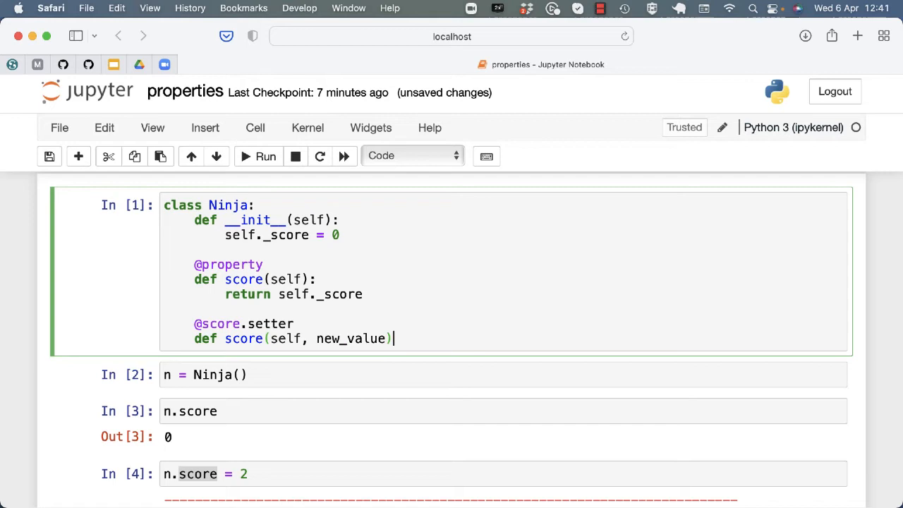
type(":")
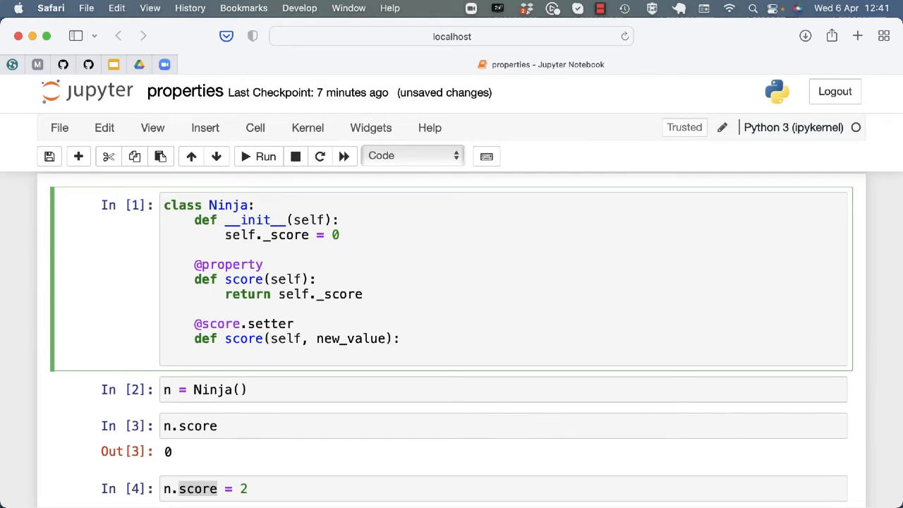
Fill the setter body with a # do checks comment and self._score = new_value
type("# do checks")
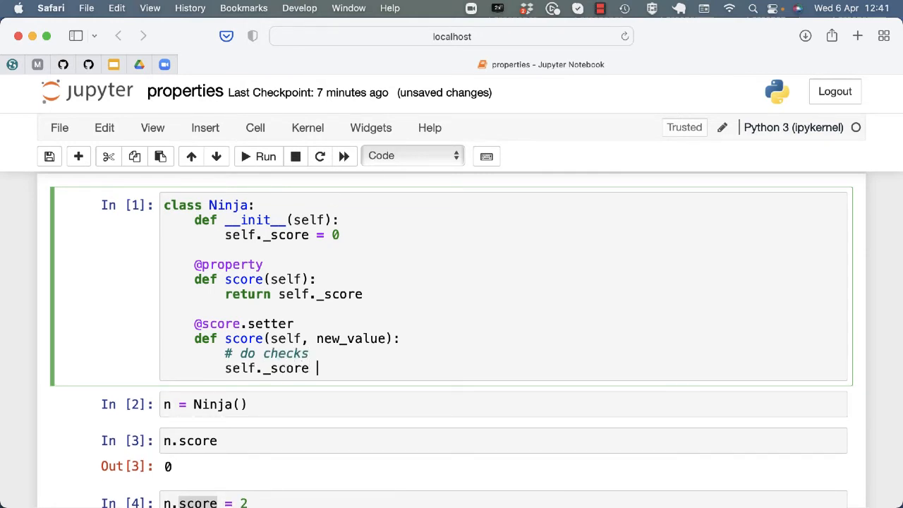
type("=")
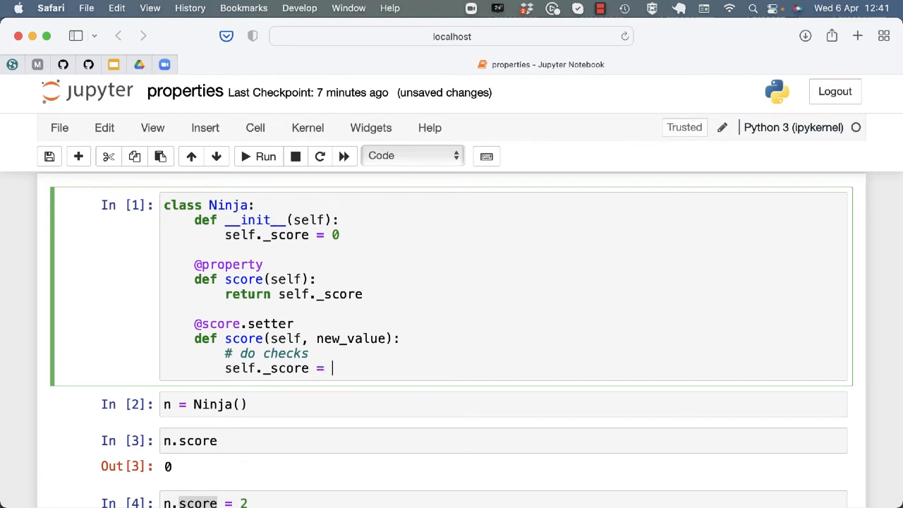
type("new_")
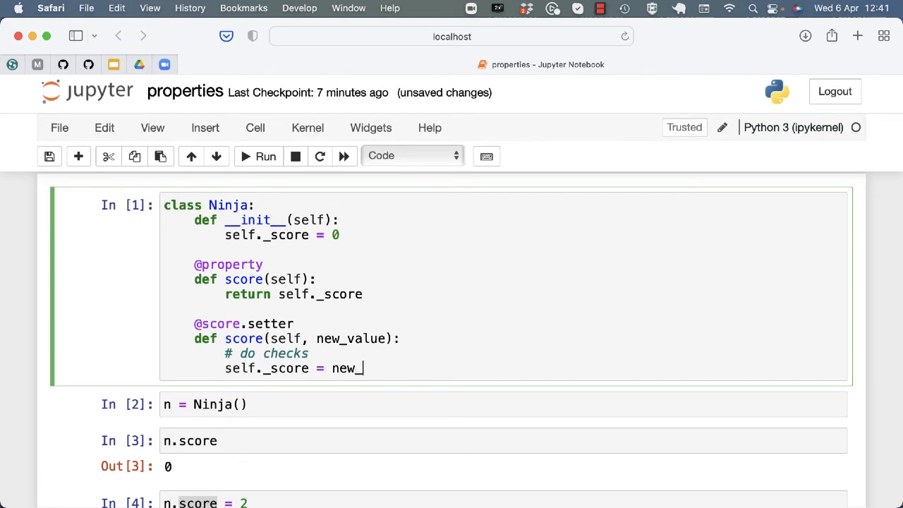
type("value")
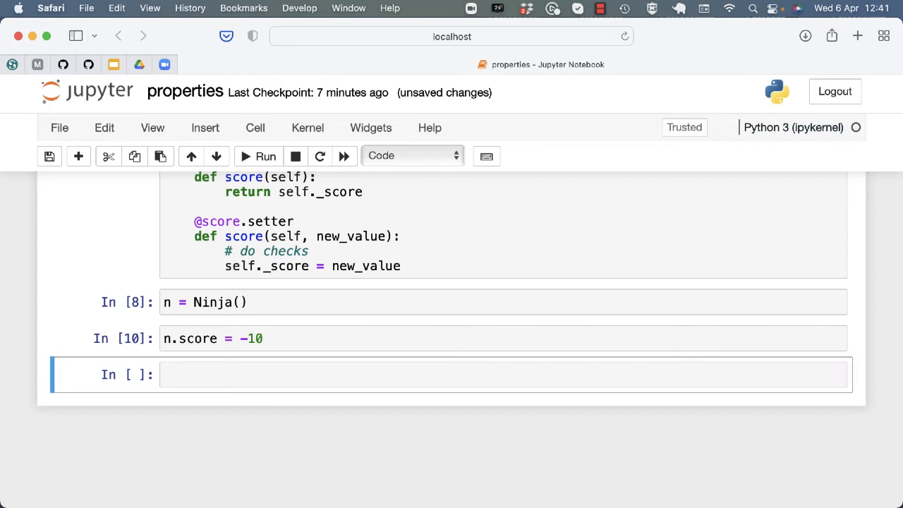
Re-run the class, set n.score = -10 on a new Ninja without error, and scroll back to the class
scroll("down", 3)
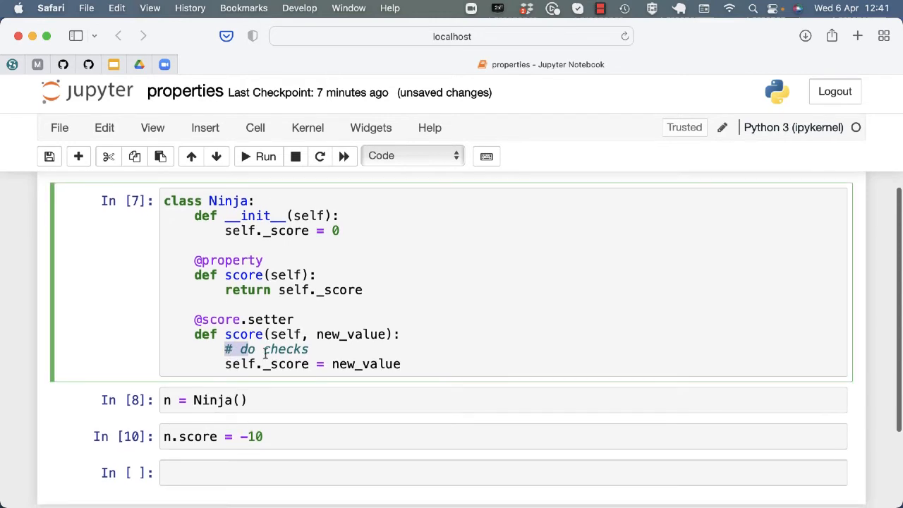
Replace the # do checks comment with if new_value < 0: and annotate new_value: int
double_click(271, 349)
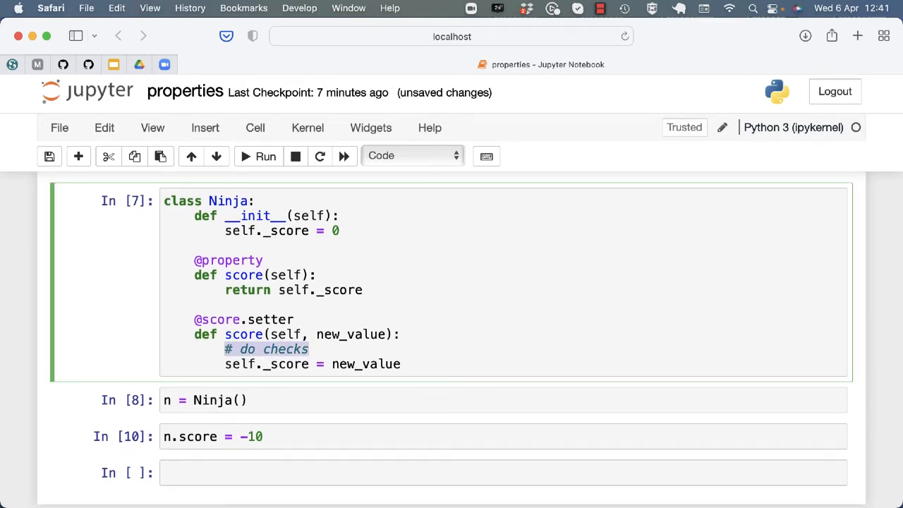
type("if new_v")
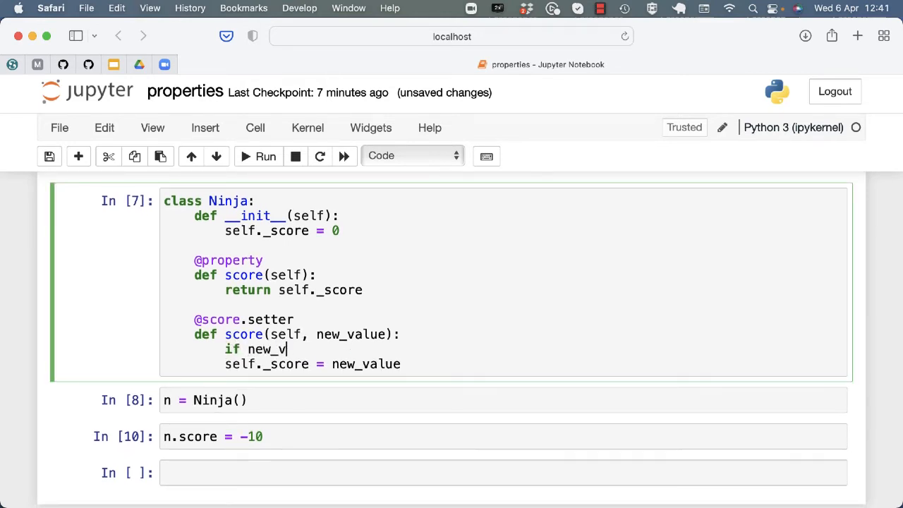
type("alue")
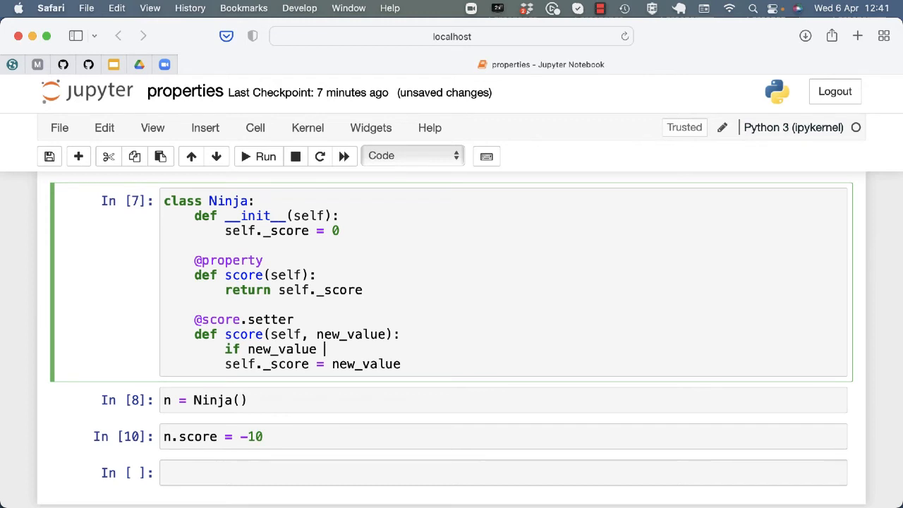
type("<")
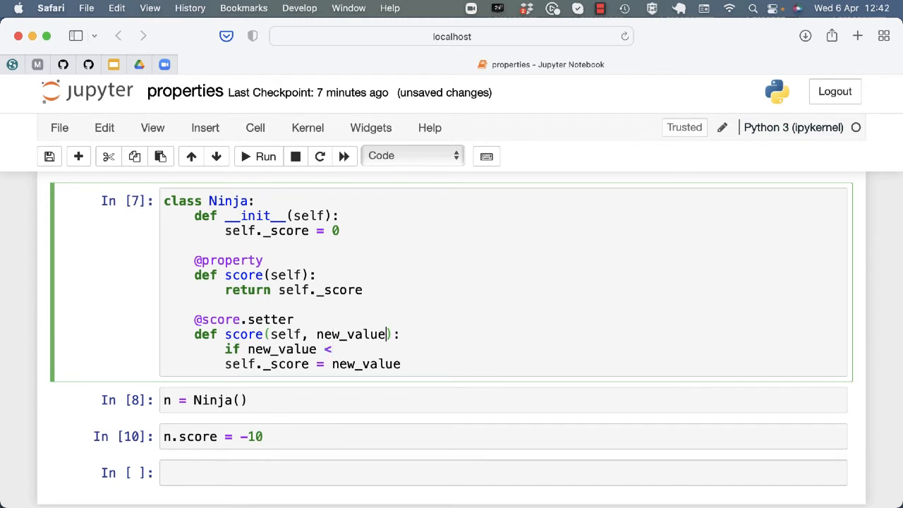
type(": int")
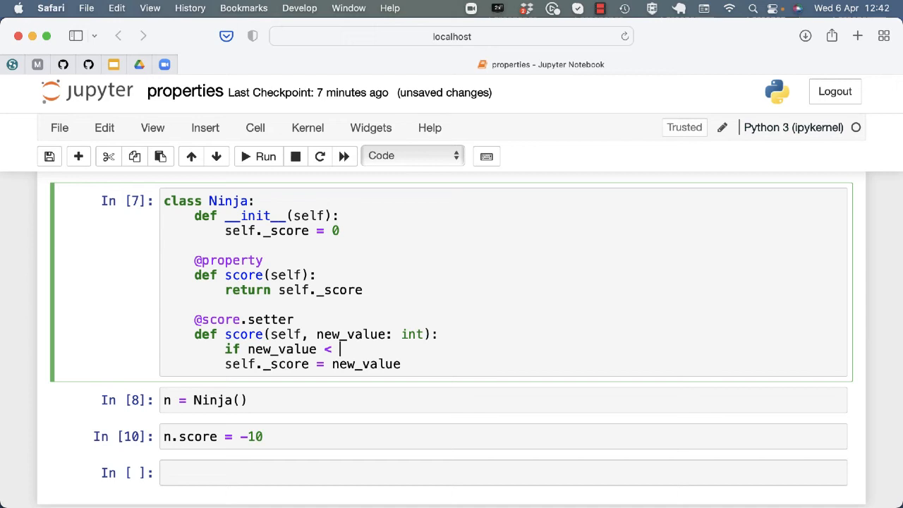
type("0:")
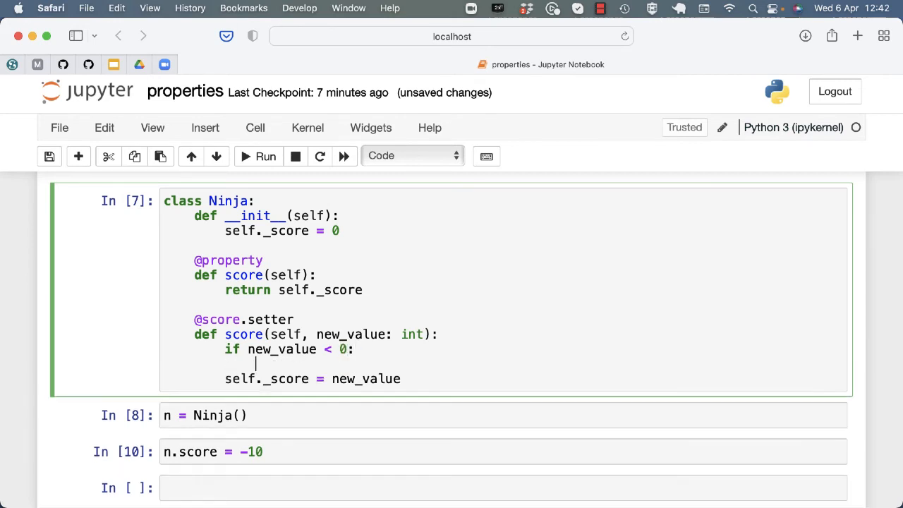
Raise ValueError("Score cannot be negative") inside the negative-score check
type("raise Va")
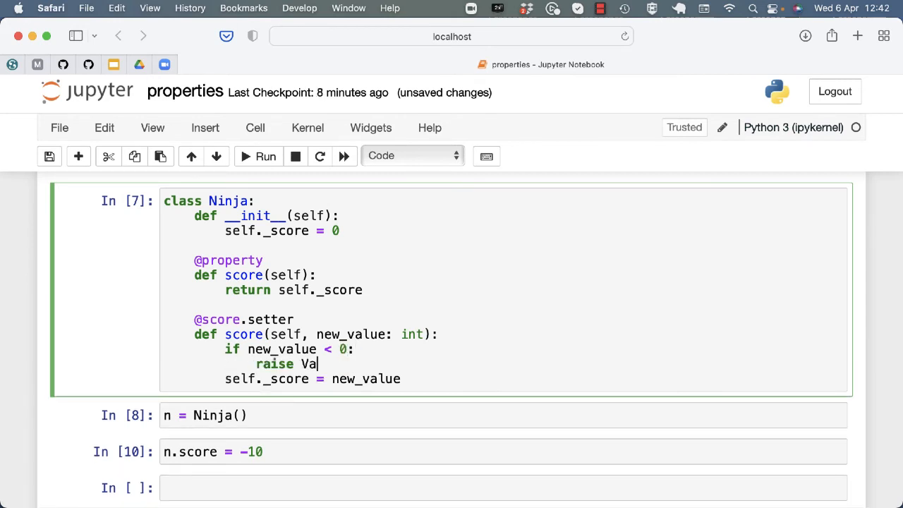
type("lueError")
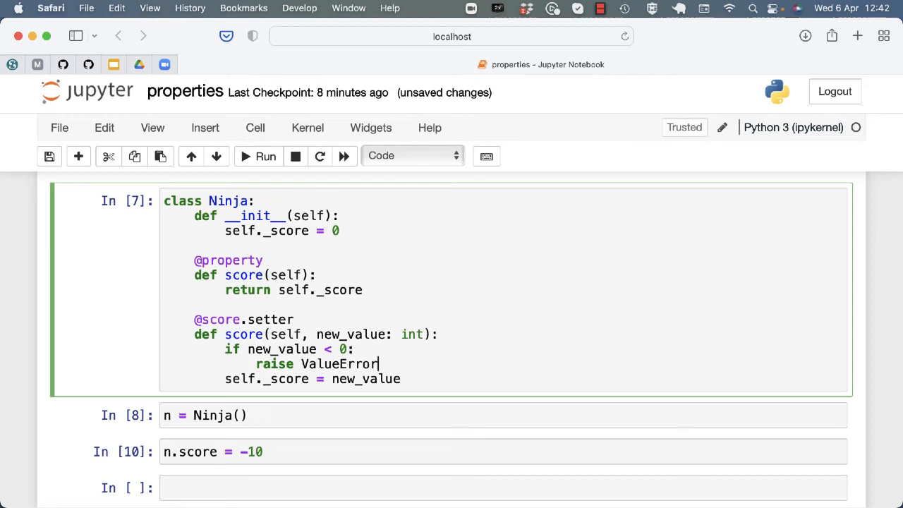
type("(\"Score ca\")")
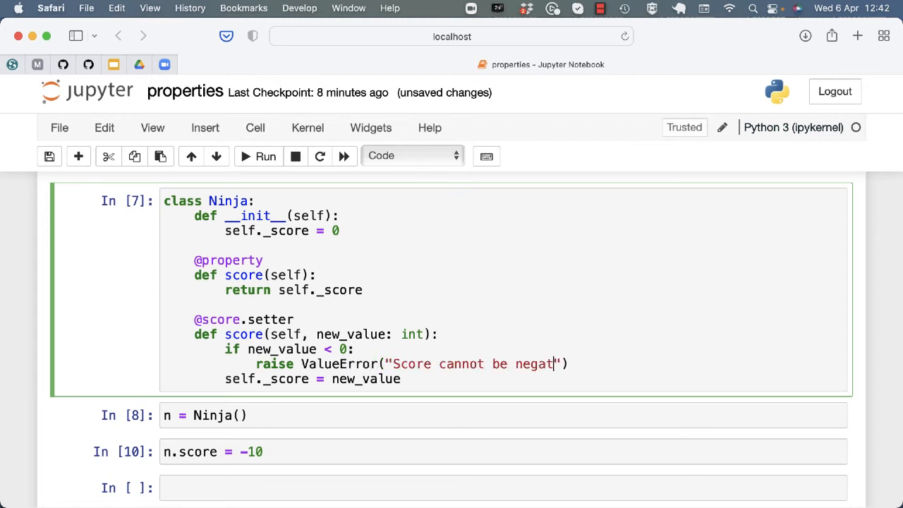
type("ive")
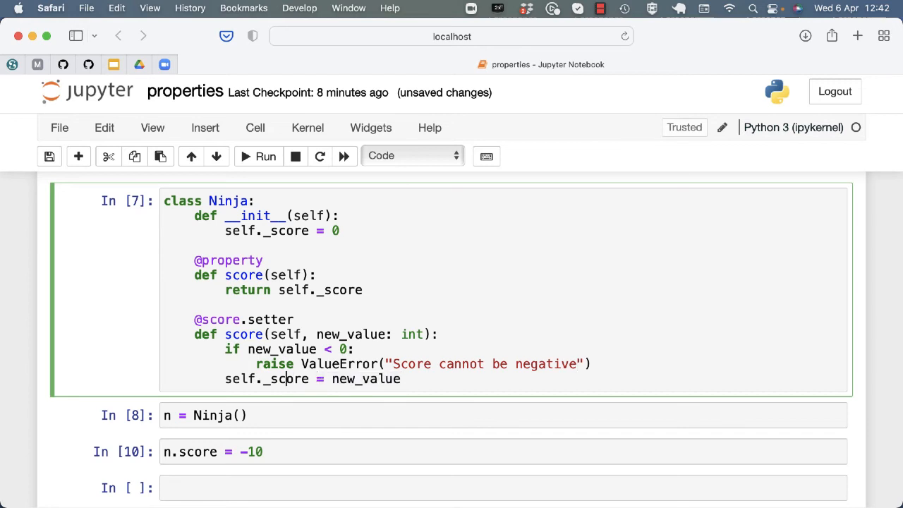
Re-run the Ninja class and instance, set n.score = 10 and read it back, then try n.score = -10 to get ValueError
left_click(265, 155)
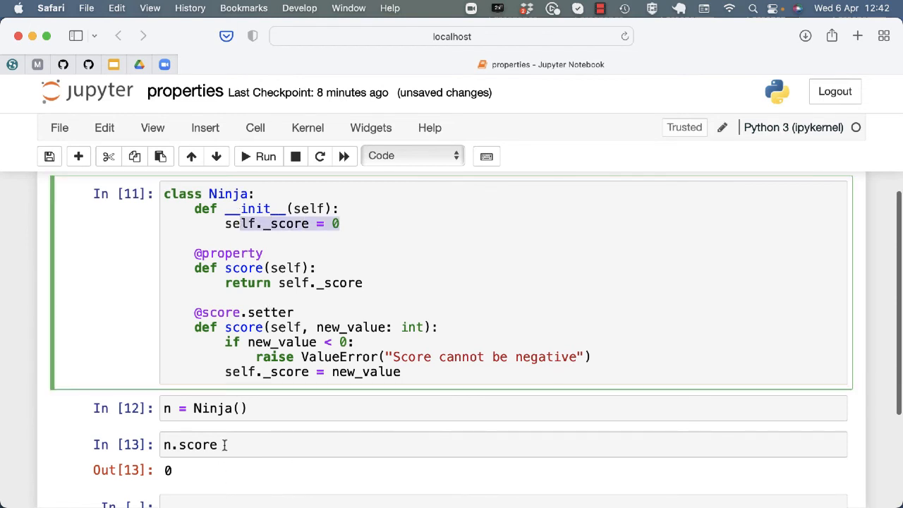
type("= 10")
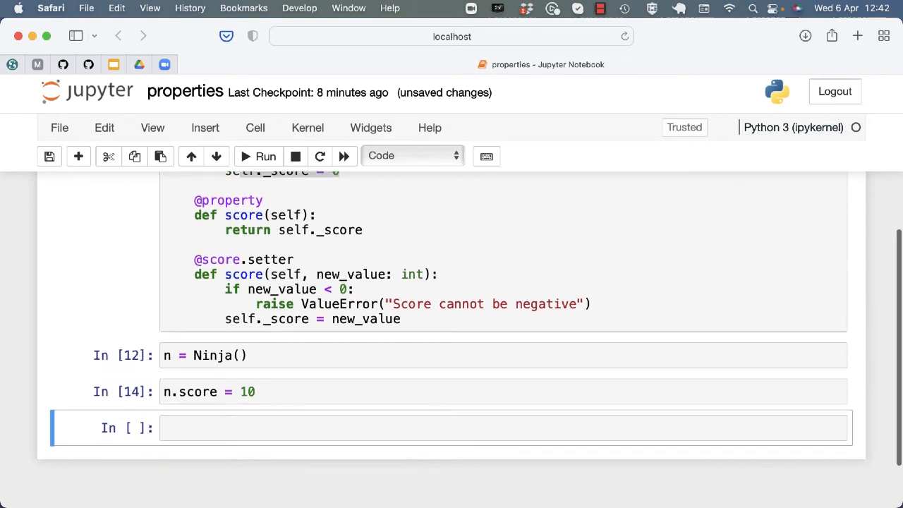
type("n.score")
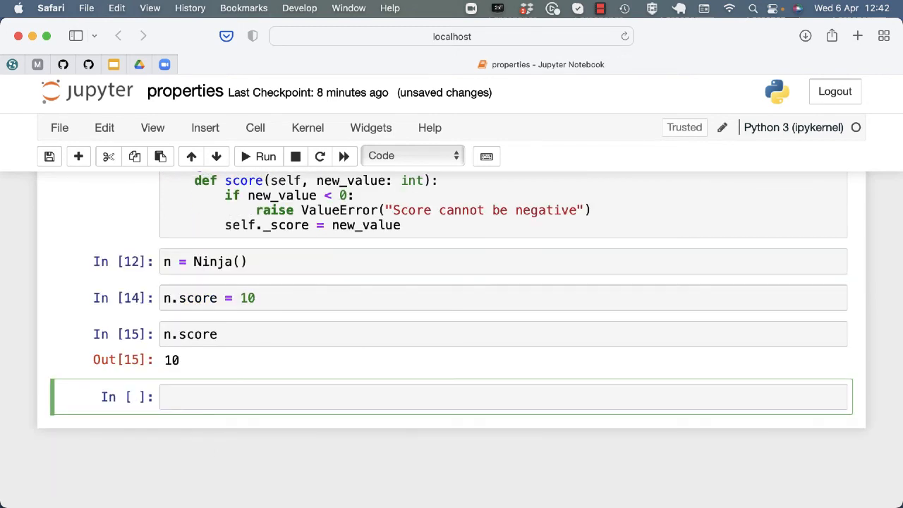
type("n.score = -10")
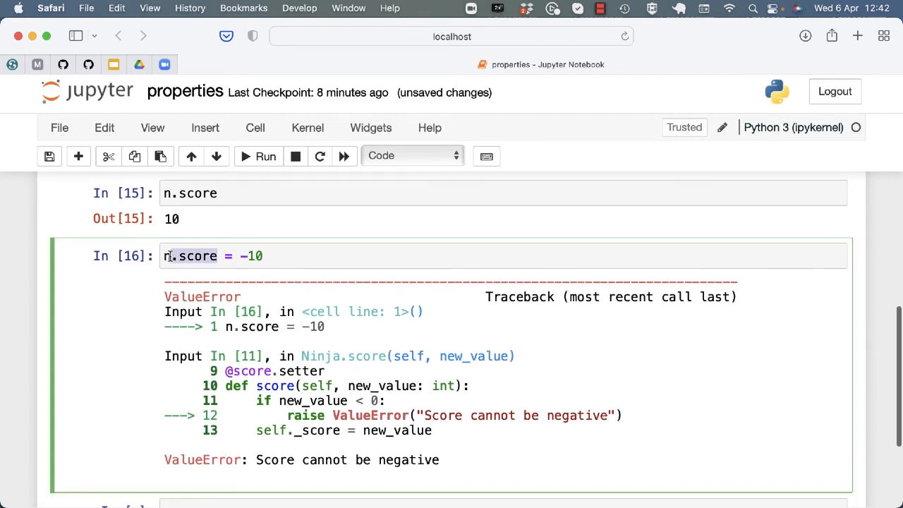
type("n.score")
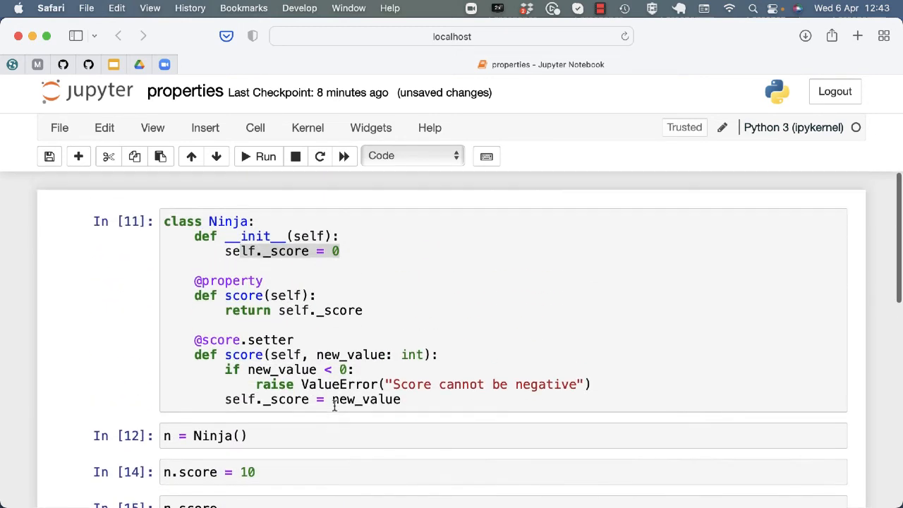
left_click(294, 338)
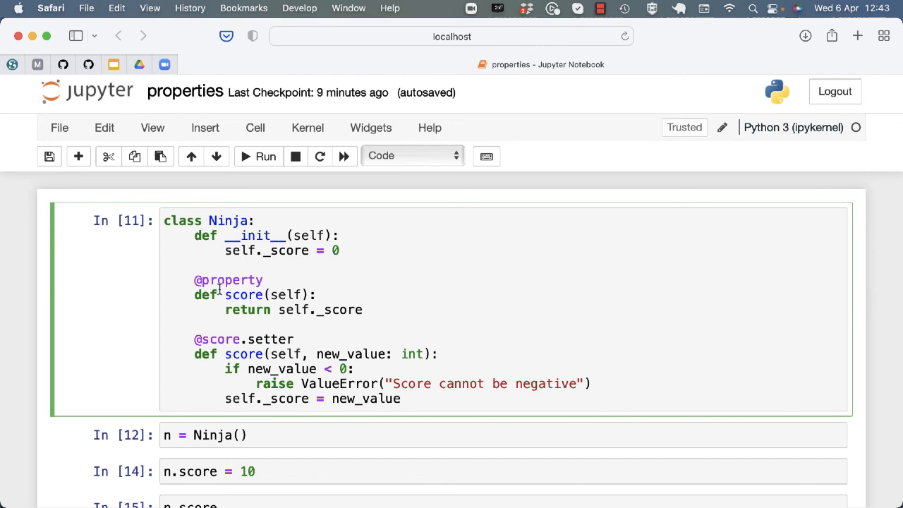
left_click_drag(195, 294, 282, 311)
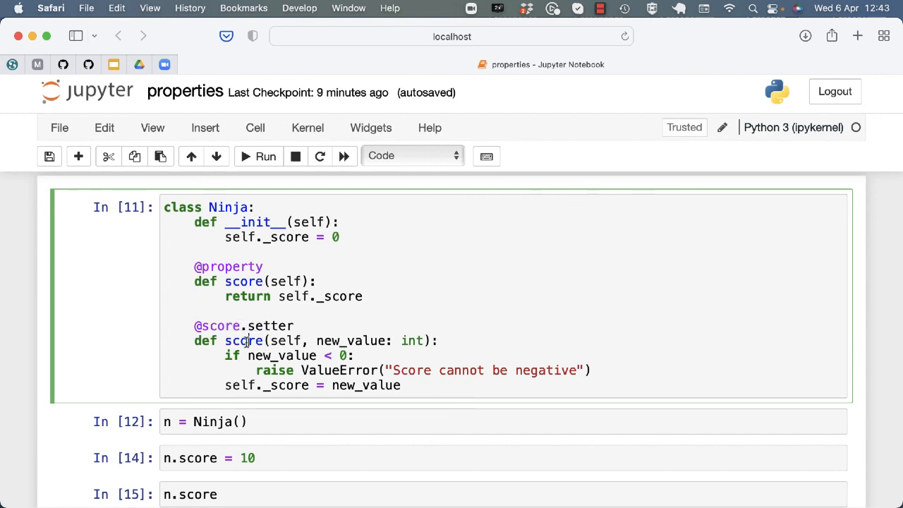
left_click_drag(248, 340, 360, 369)
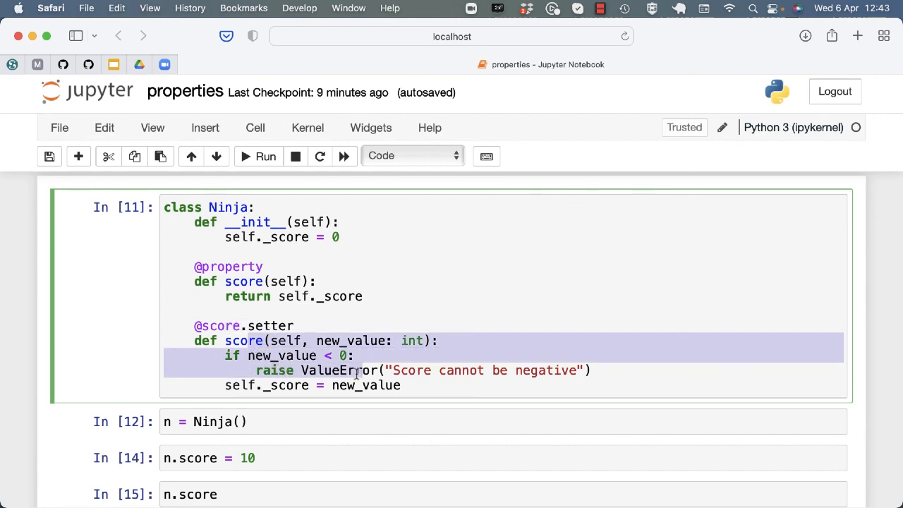
left_click(268, 384)
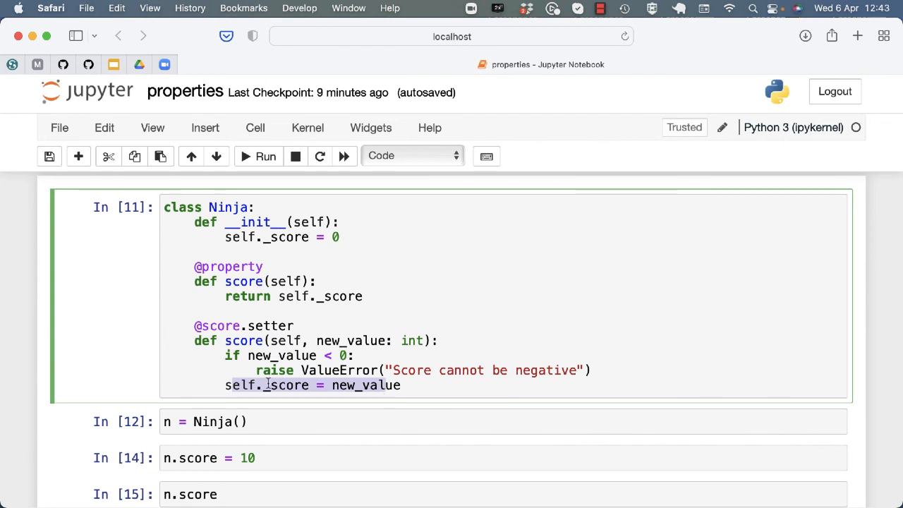